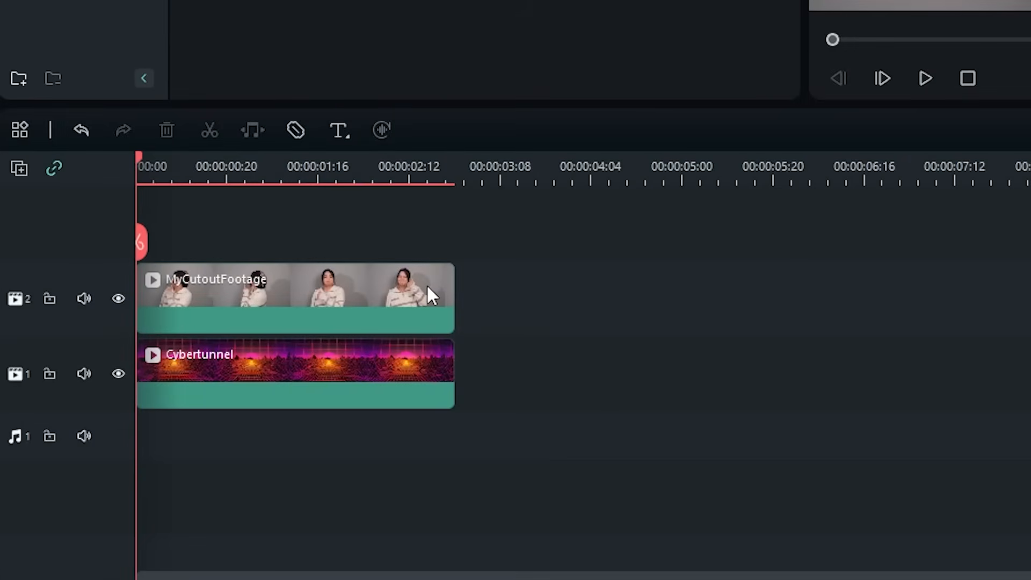
- Select the MyCutoutFootage clip on track 2, above the Cybertunnel background
{"action": "left_click", "coordinate": [295, 297]}
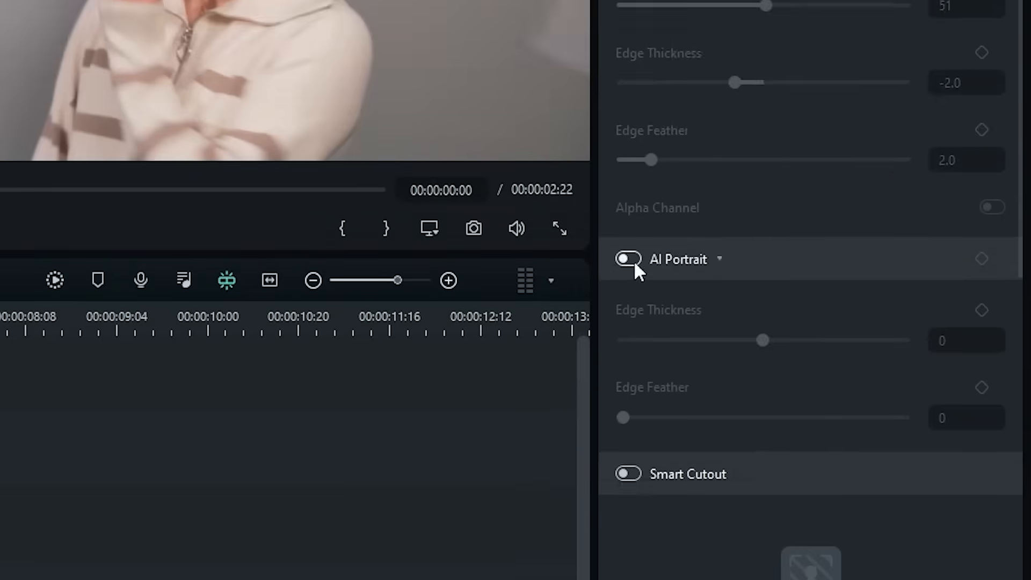
- Turn on Smart Cutout and launch the Smart Cutout-Video editor for the clip
{"action": "left_click", "coordinate": [627, 473]}
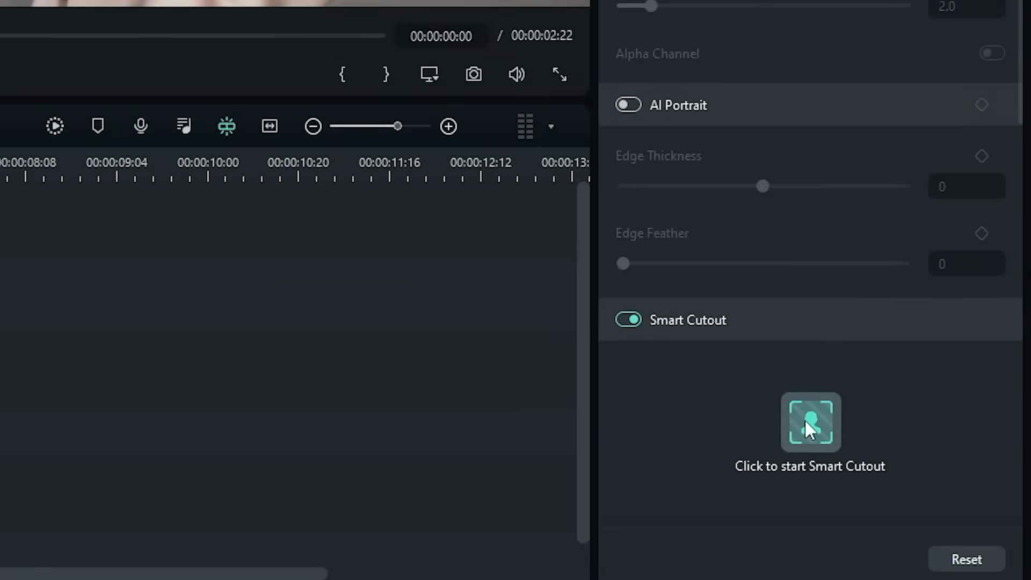
{"action": "left_click", "coordinate": [811, 422]}
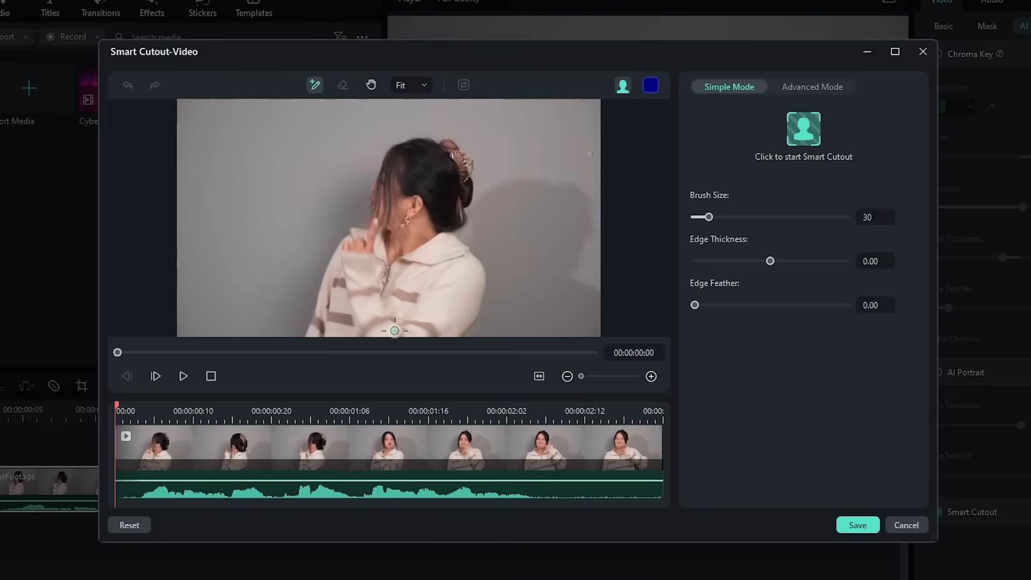
- Brush over the woman as the subject and switch the selection overlay to purple
{"action": "left_click_drag", "start_coordinate": [395, 330], "coordinate": [398, 246]}
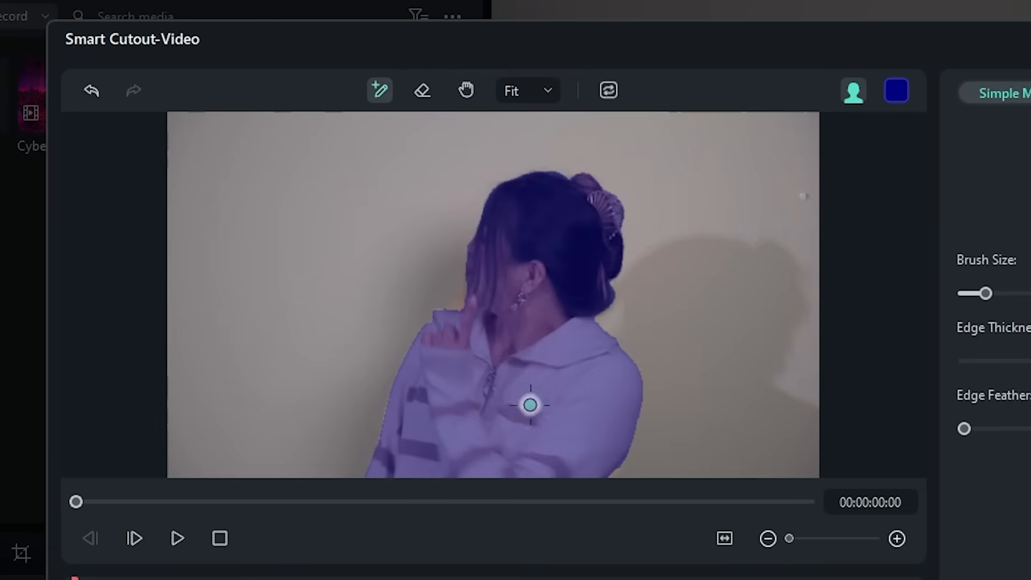
{"action": "left_click", "coordinate": [896, 91]}
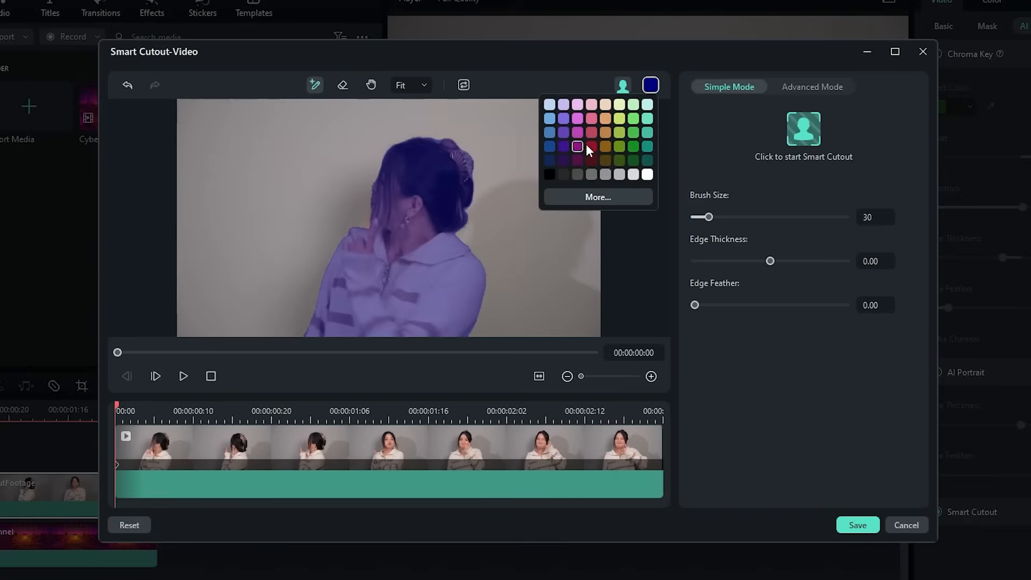
{"action": "left_click", "coordinate": [578, 132]}
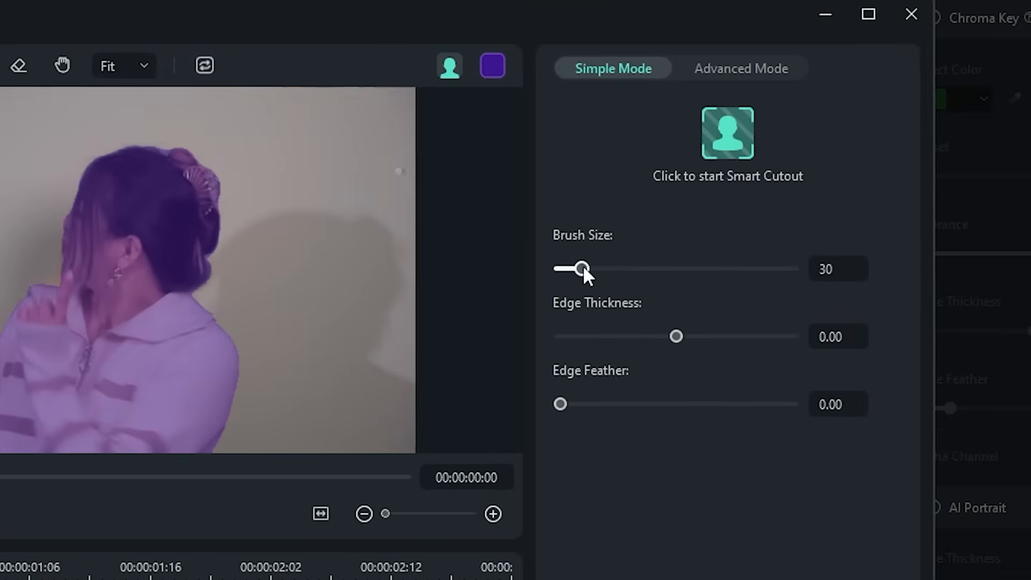
{"action": "left_click_drag", "start_coordinate": [583, 268], "coordinate": [577, 270]}
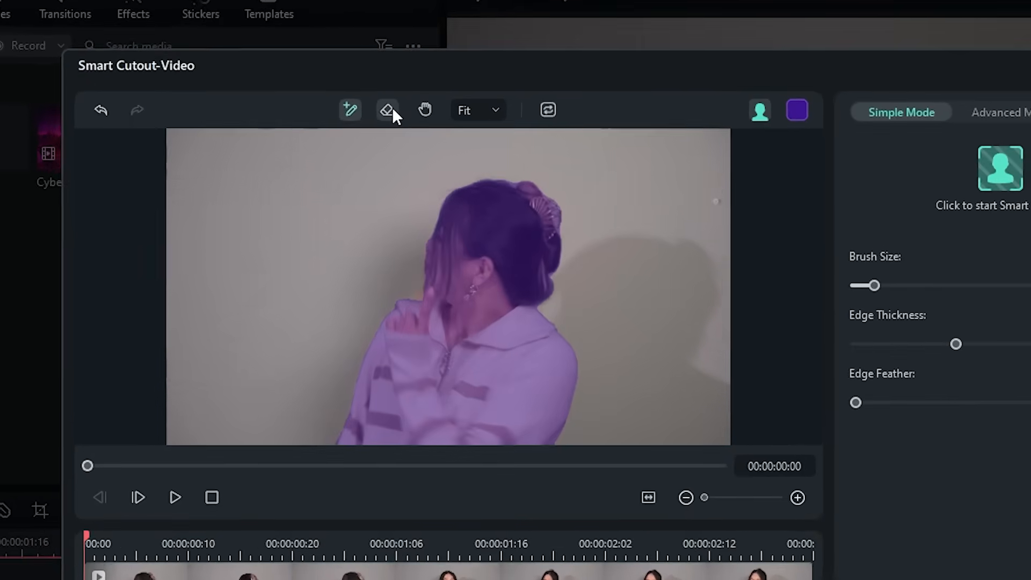
{"action": "left_click", "coordinate": [387, 109]}
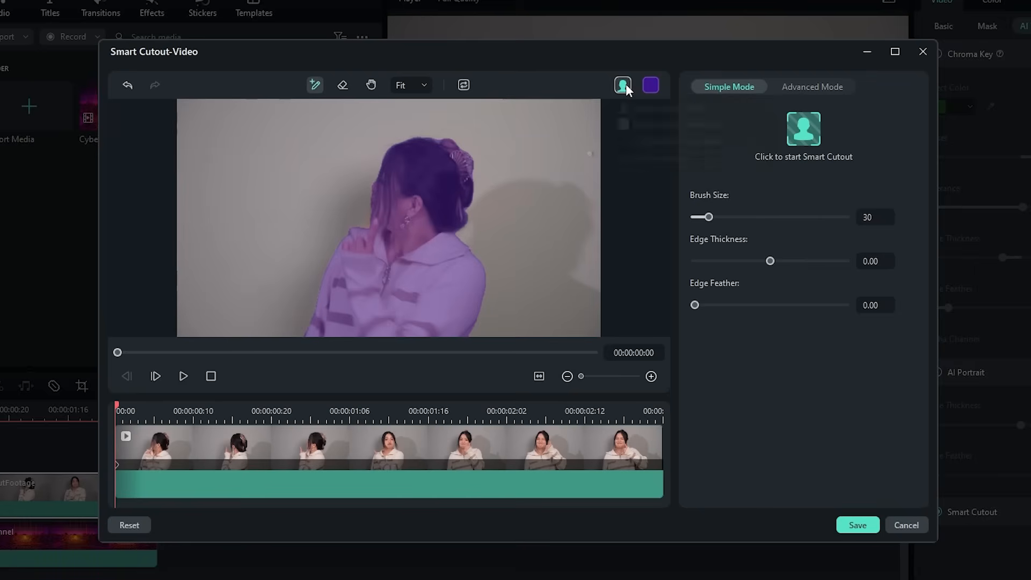
- Switch the cutout preview to Toggle Transparency Black
{"action": "left_click", "coordinate": [622, 85]}
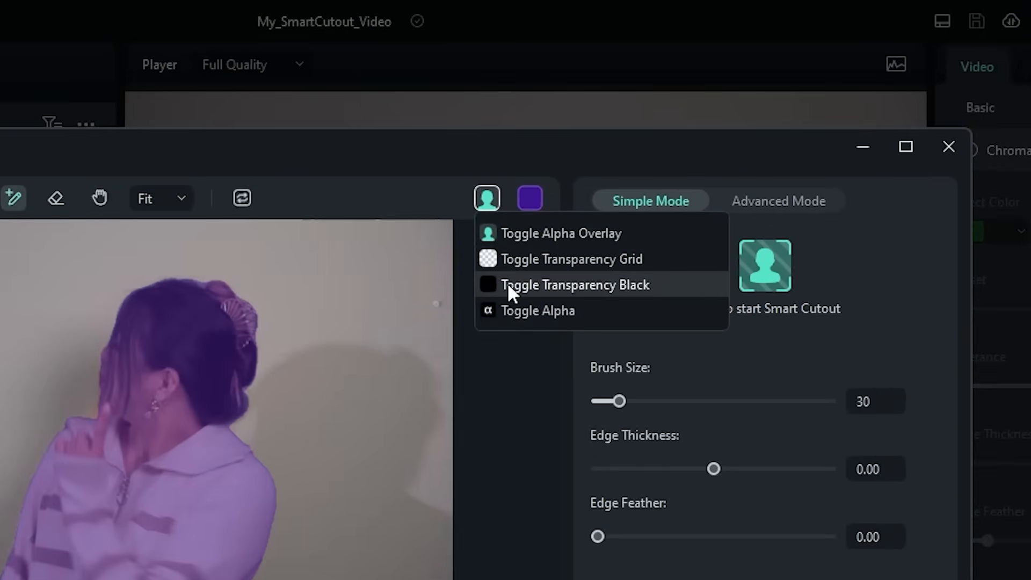
{"action": "left_click", "coordinate": [574, 285]}
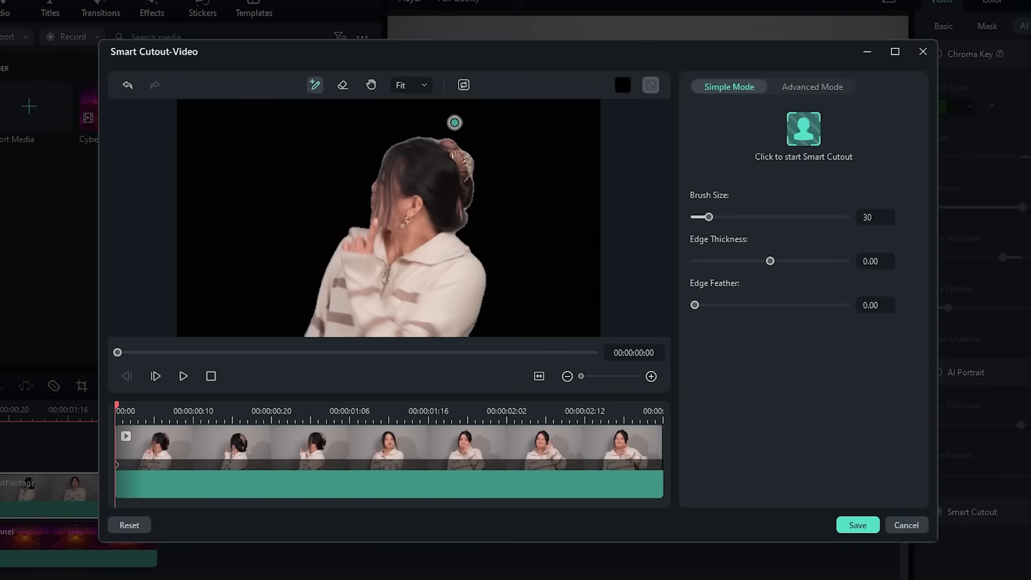
{"action": "mouse_move", "coordinate": [466, 234]}
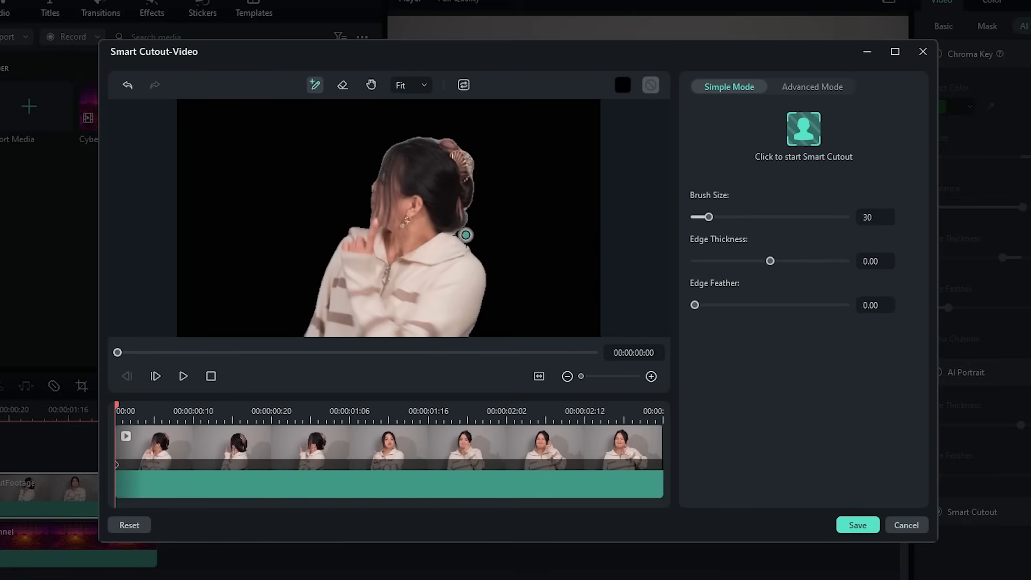
{"action": "mouse_move", "coordinate": [369, 216]}
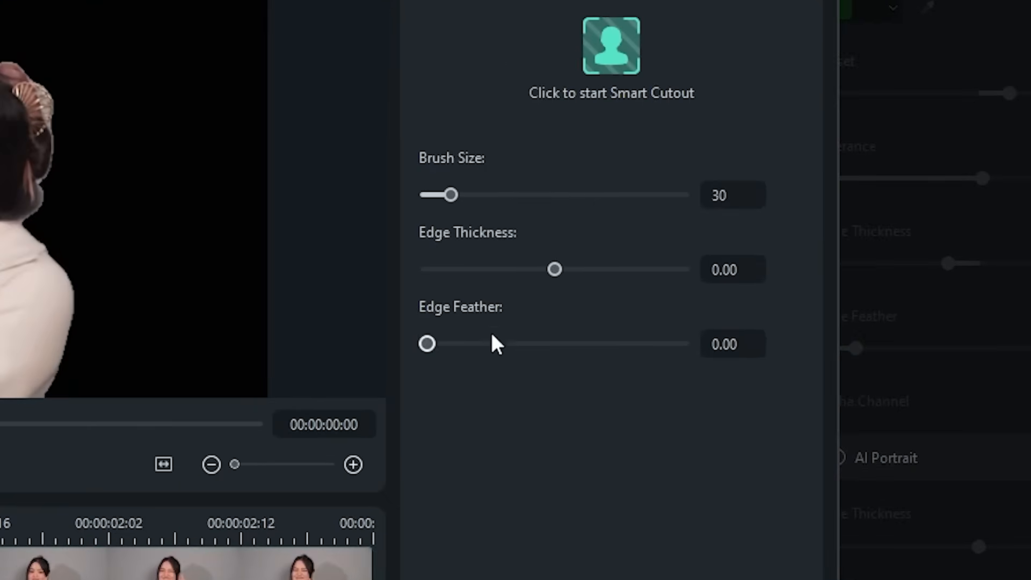
{"action": "mouse_move", "coordinate": [392, 327]}
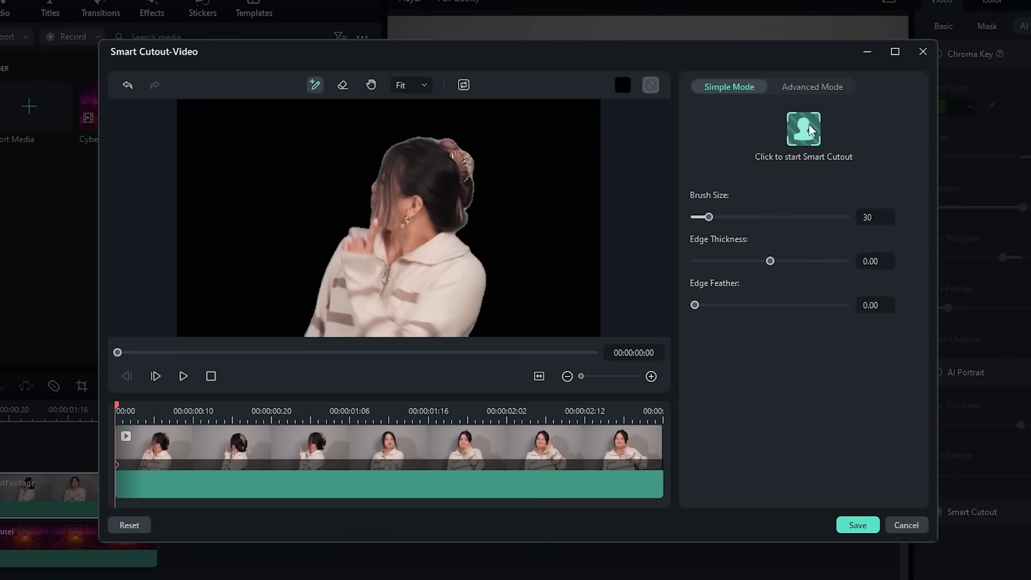
- Process the cutout across the entire clip and erase the stray hair strand
{"action": "left_click", "coordinate": [803, 129]}
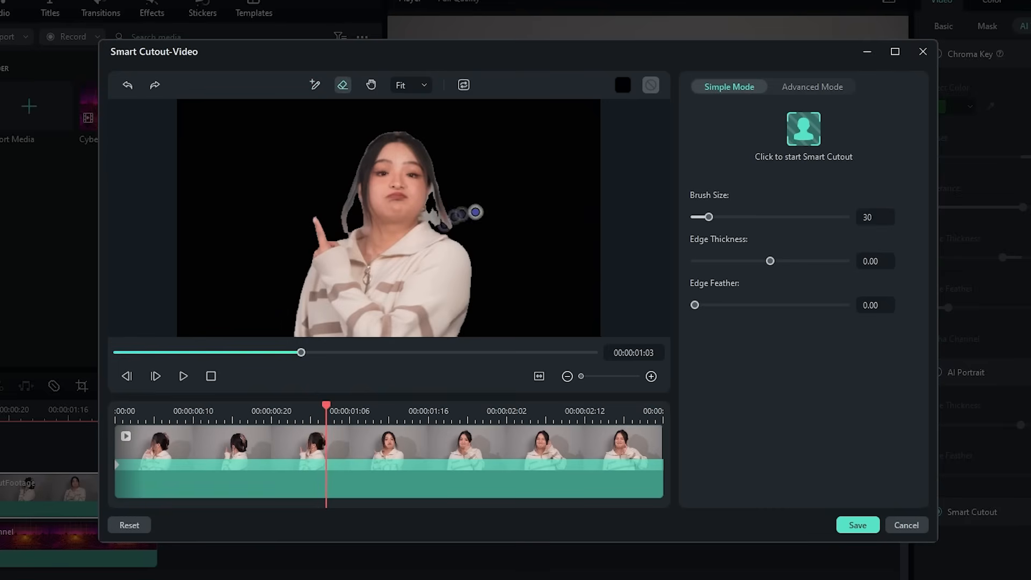
{"action": "left_click_drag", "start_coordinate": [710, 217], "coordinate": [700, 217]}
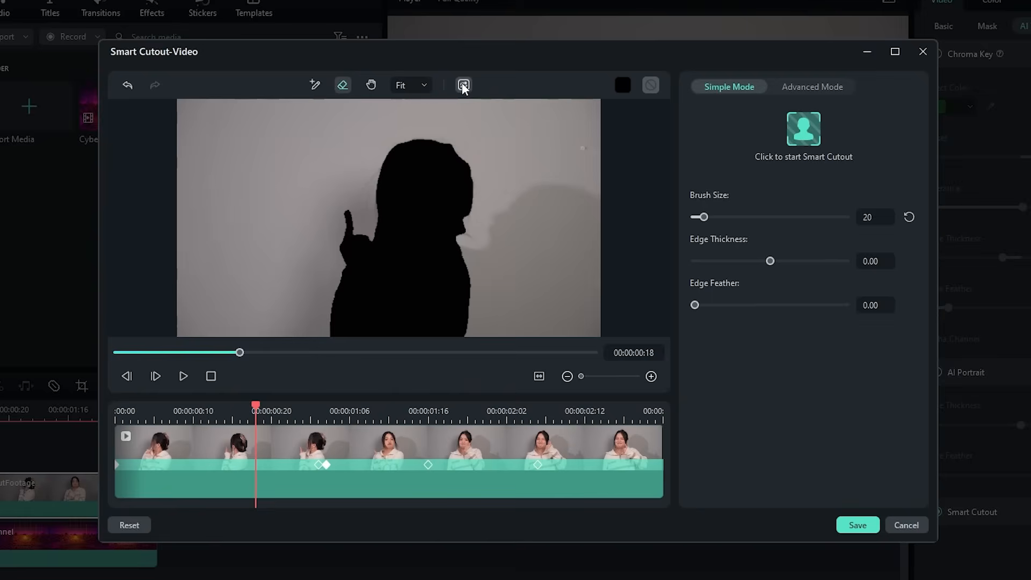
- Set Edge Feather to about 10.09 and check the edges at later frames
{"action": "left_click", "coordinate": [464, 85]}
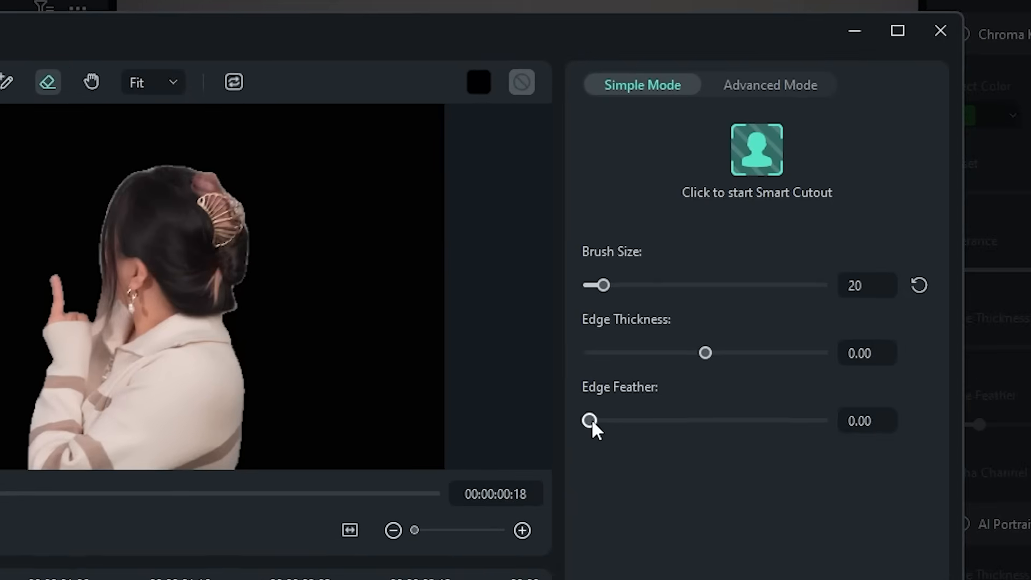
{"action": "left_click_drag", "start_coordinate": [590, 421], "coordinate": [680, 421]}
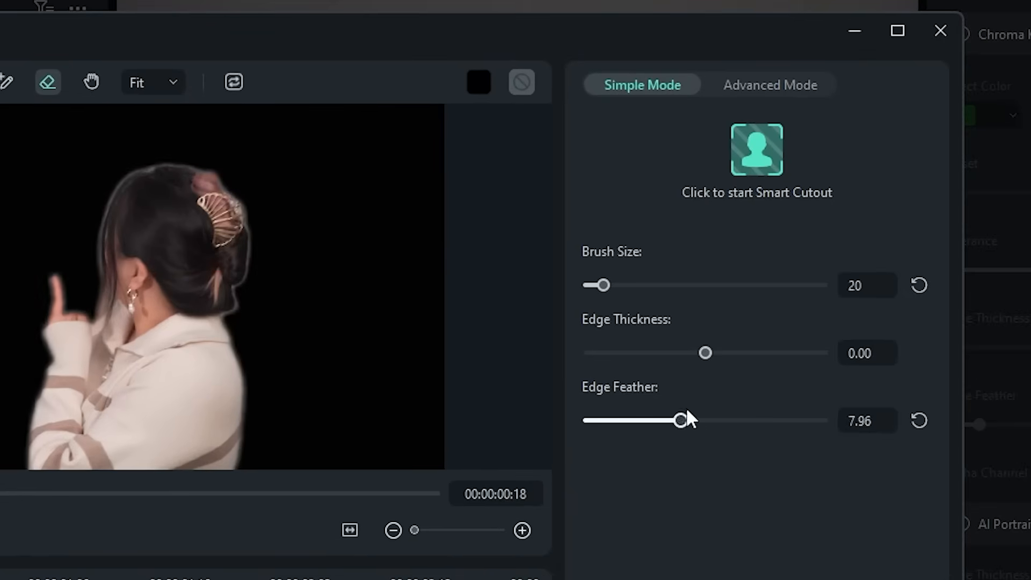
{"action": "left_click_drag", "start_coordinate": [677, 421], "coordinate": [707, 421]}
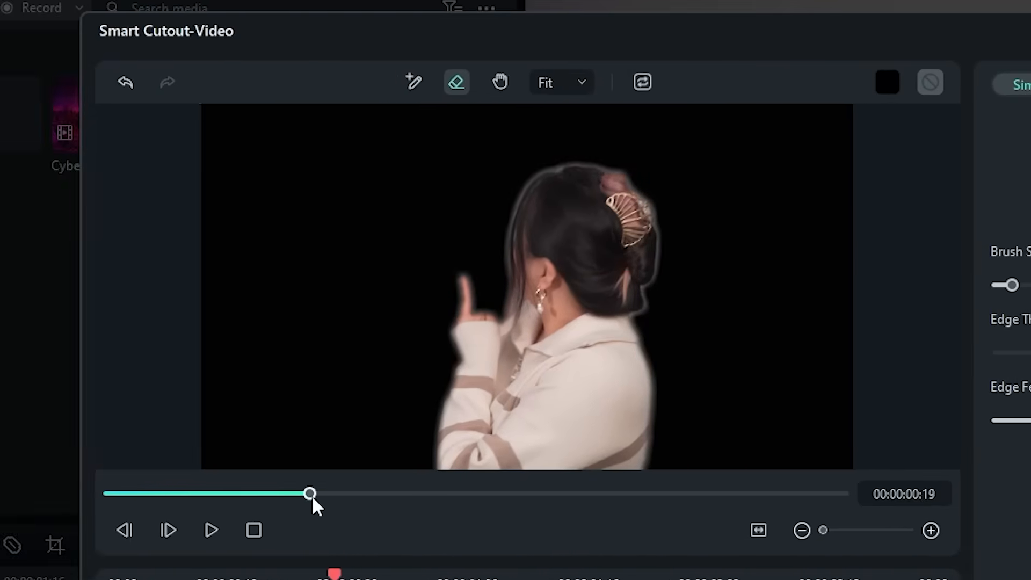
{"action": "left_click_drag", "start_coordinate": [309, 494], "coordinate": [545, 494]}
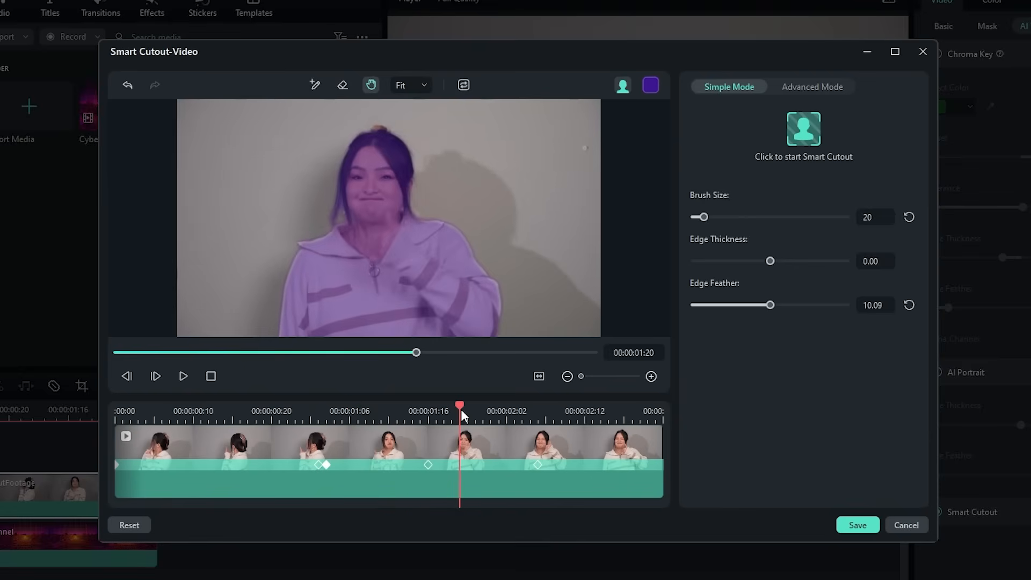
{"action": "left_click", "coordinate": [857, 525]}
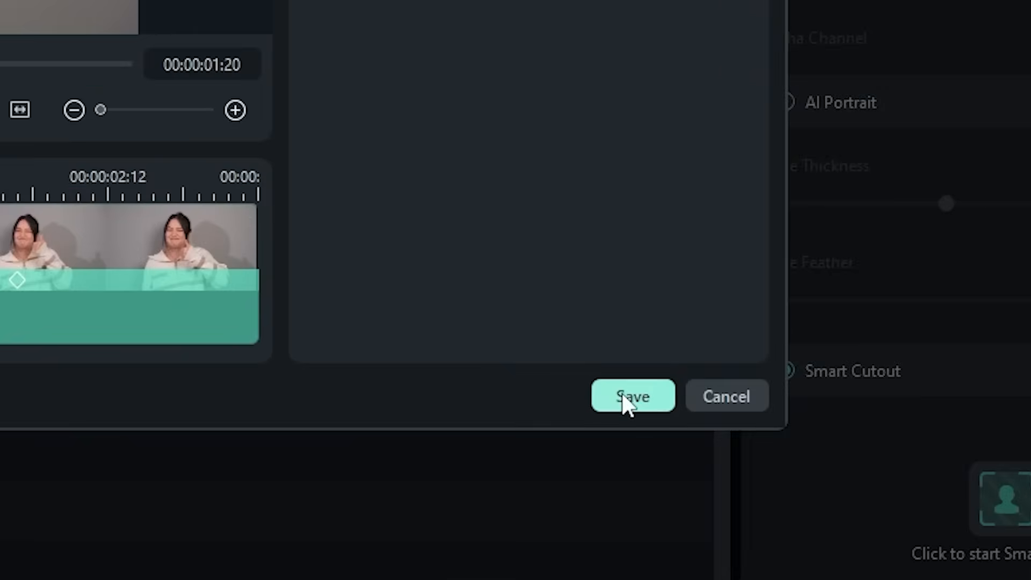
- Save the cutout and review the woman over the Cybertunnel background
{"action": "left_click", "coordinate": [633, 396]}
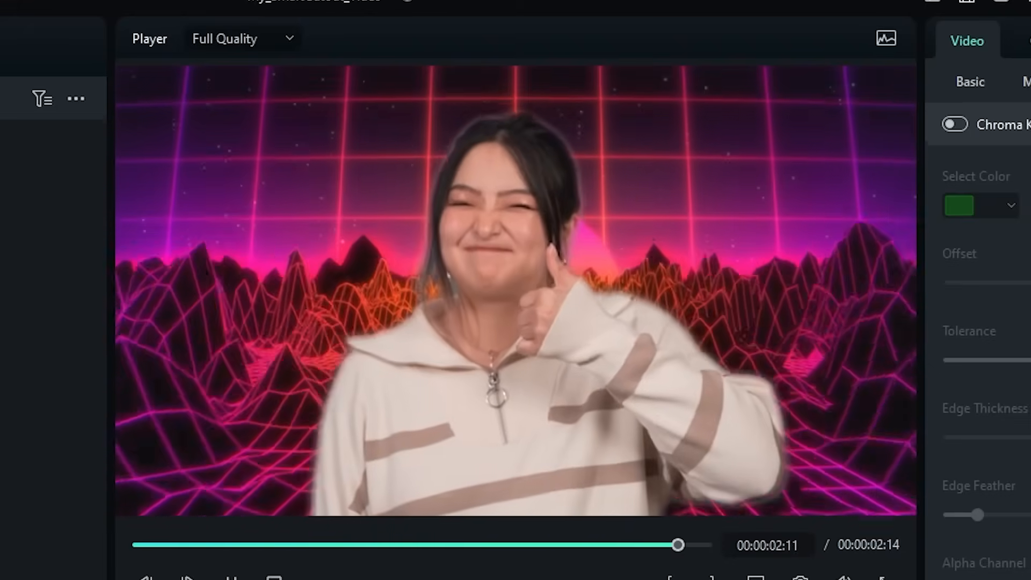
{"action": "left_click_drag", "start_coordinate": [679, 545], "coordinate": [340, 545]}
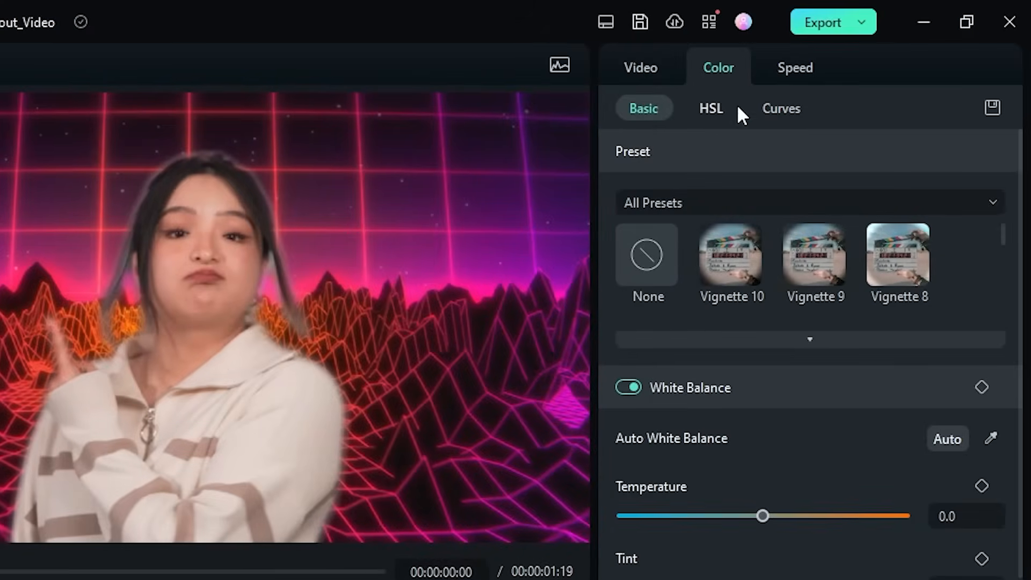
- Raise saturation, deepen shadows, and lower the green curve's highlight point
{"action": "left_click_drag", "start_coordinate": [762, 516], "coordinate": [822, 416]}
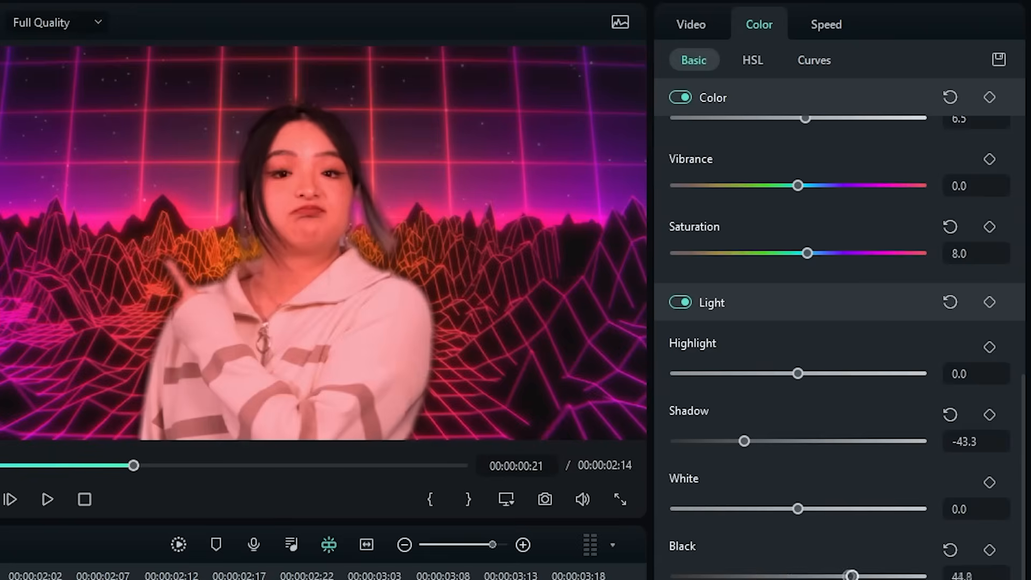
{"action": "left_click", "coordinate": [814, 60]}
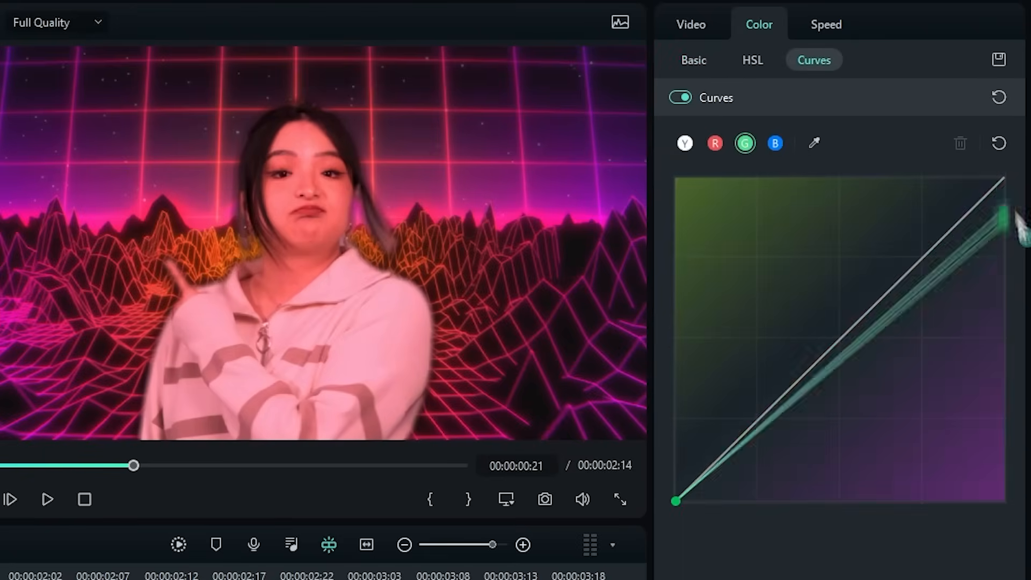
{"action": "left_click_drag", "start_coordinate": [1003, 217], "coordinate": [934, 269]}
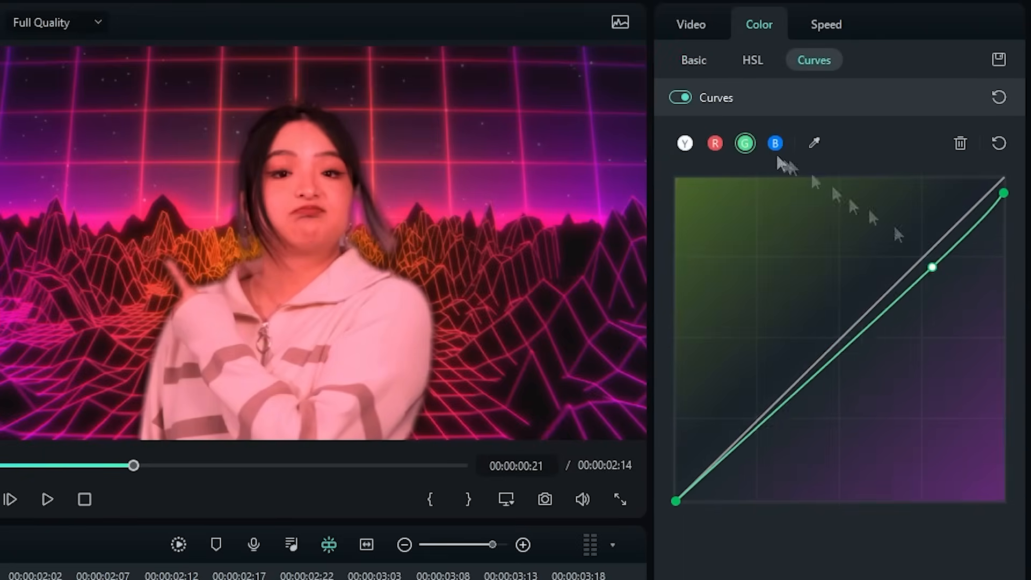